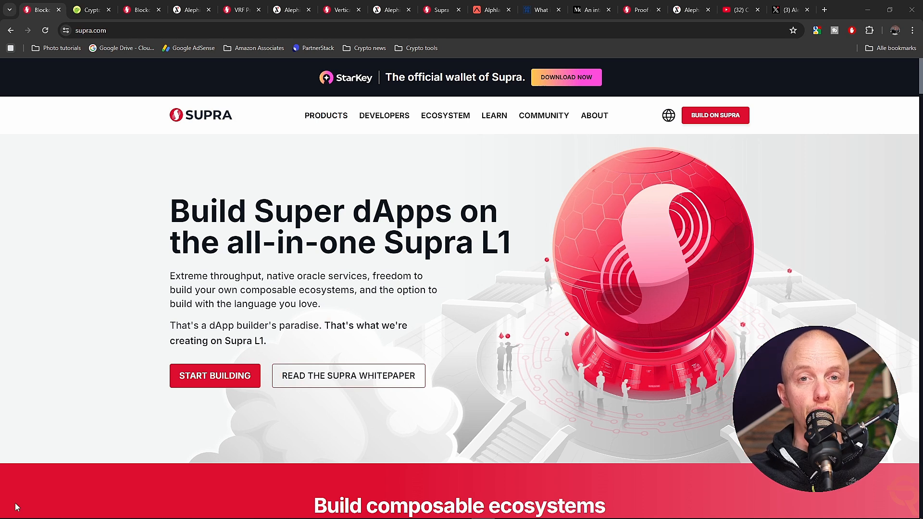
Step: Bring up the CoinGecko rankings table led by Bitcoin, Ethereum and XRP
left_click(88, 9)
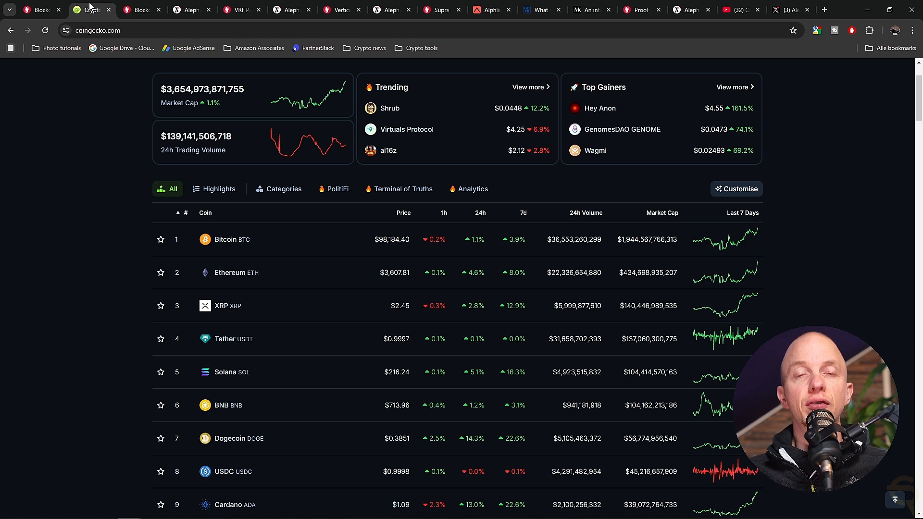
left_click(142, 10)
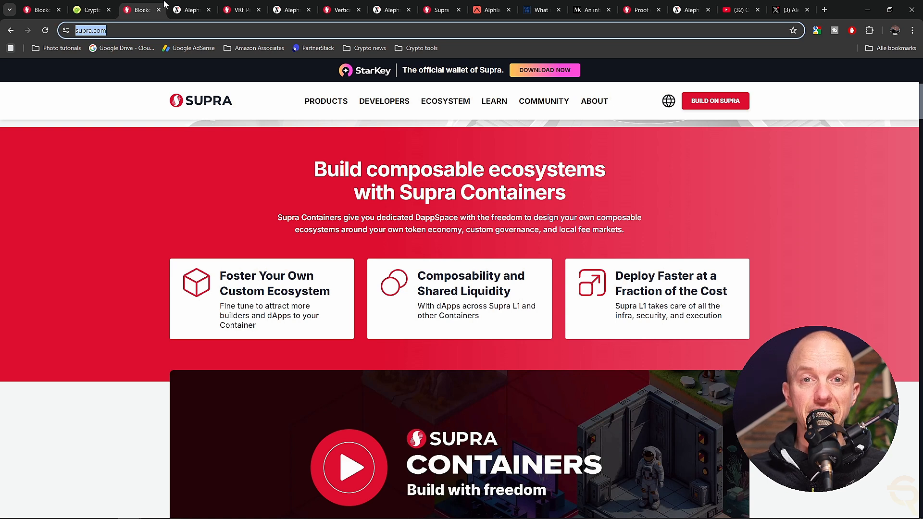
Step: Return to the supra.com tab at its Supra Containers composable ecosystems section
left_click(188, 10)
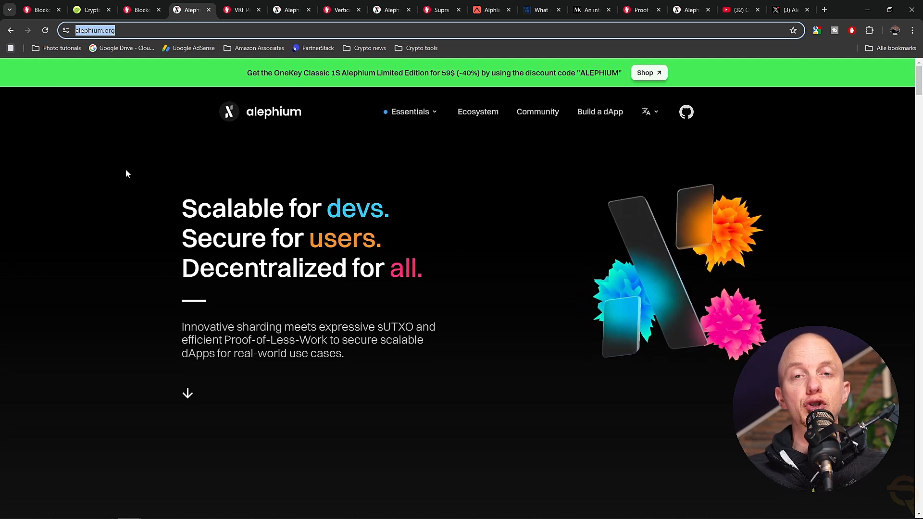
Step: Show the alephium.org homepage with the 'Scalable for devs, Secure for users' tagline
left_click(239, 10)
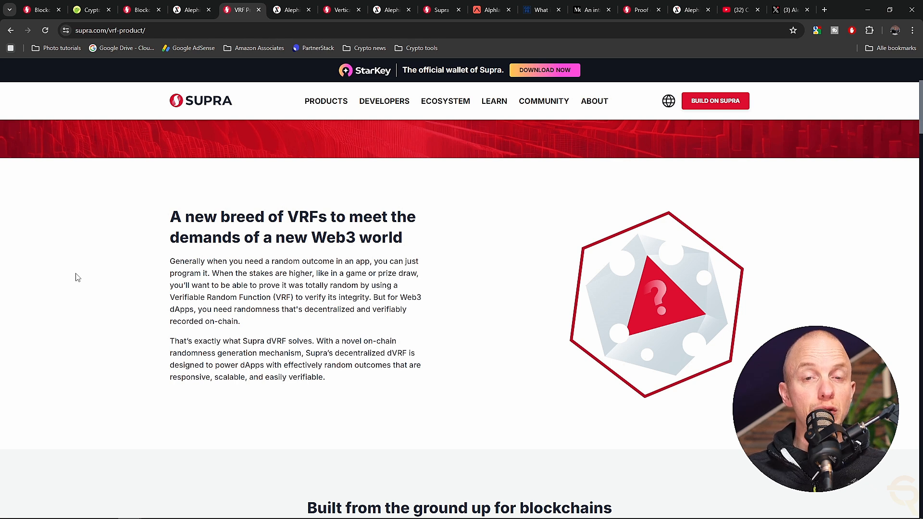
Step: Show Supra's dVRF product page about verifiable randomness for Web3
left_click(288, 10)
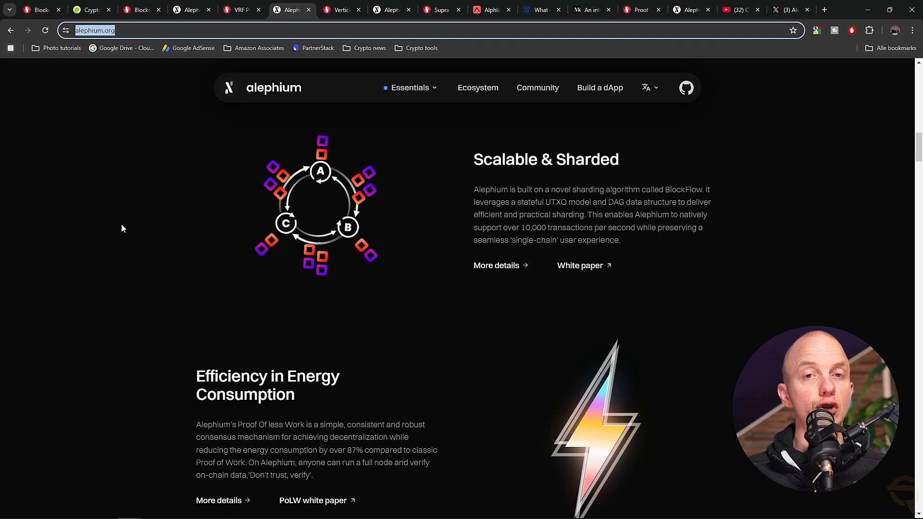
left_click(317, 10)
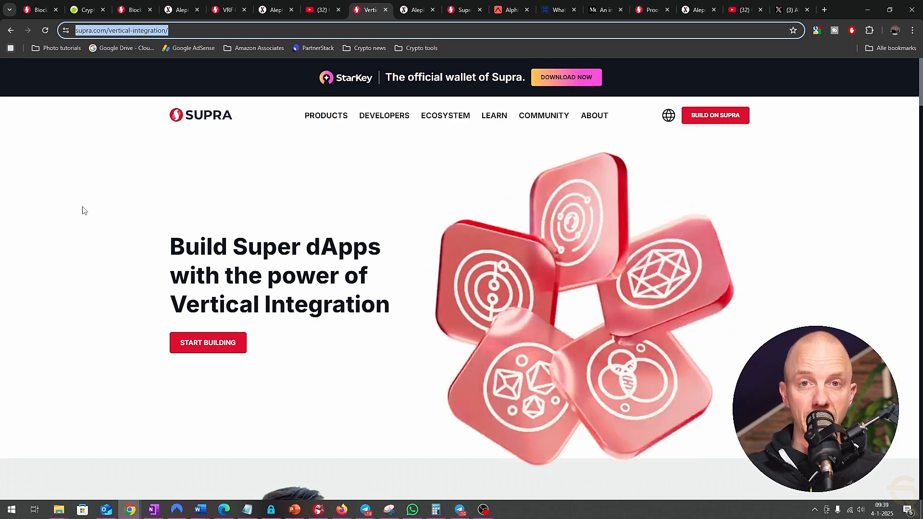
mouse_move(113, 223)
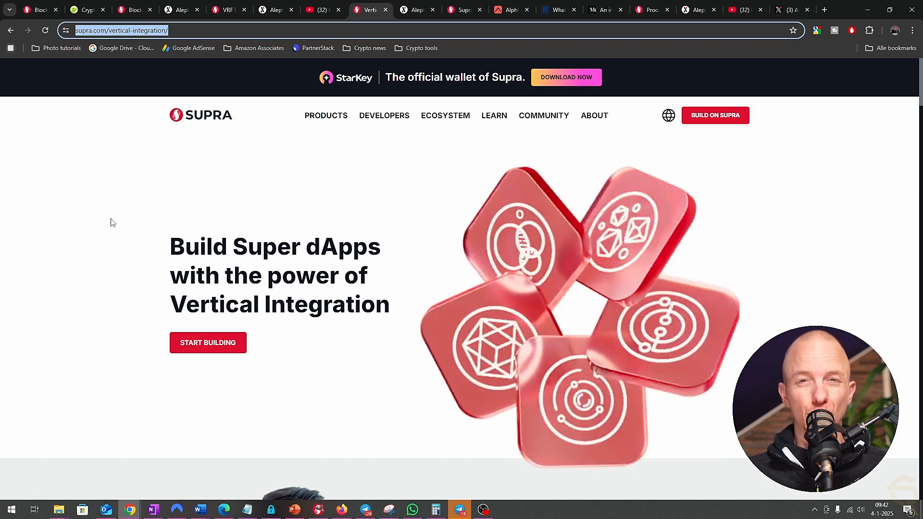
Step: Show Supra's Vertical Integration page about building Super dApps
left_click(415, 9)
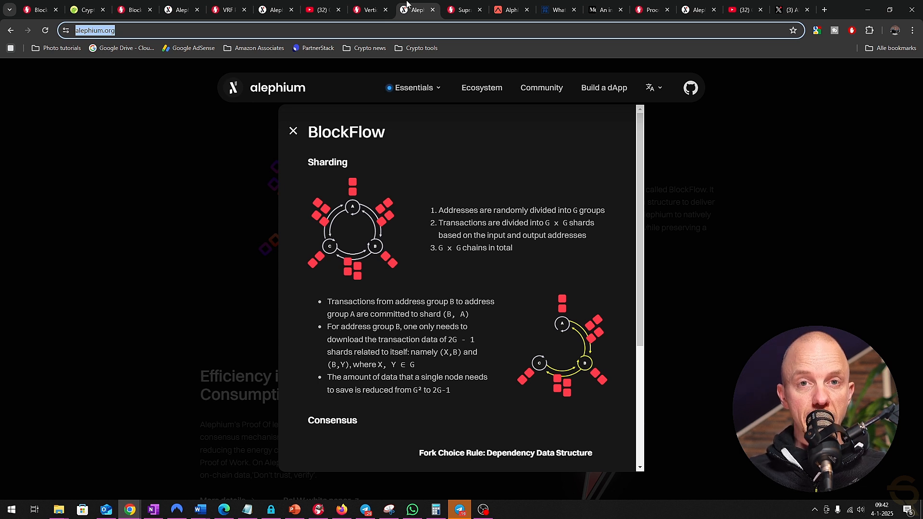
Step: Show the Alephium tab with the BlockFlow 'More details' sharding panel
left_click(465, 10)
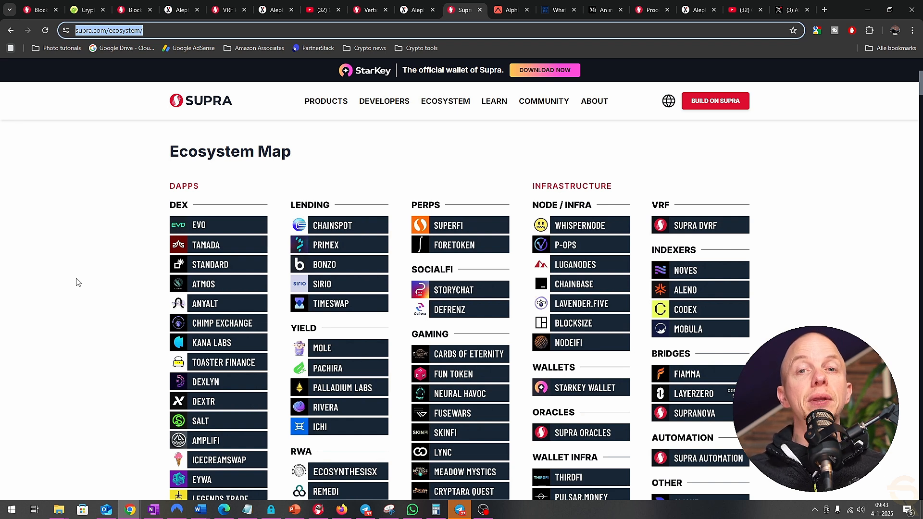
Step: Browse alph.land down to its categories and cards like Alephium Battle and Alephium Bridge
left_click(509, 10)
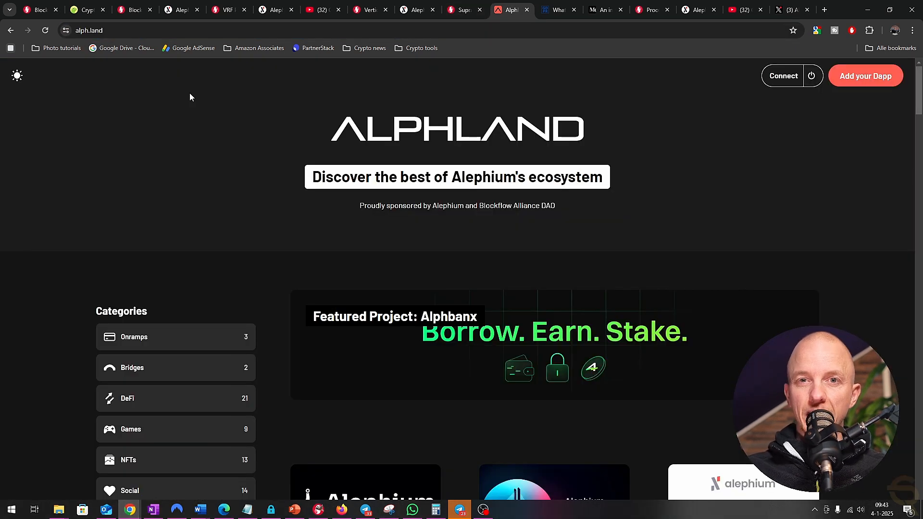
scroll("down", 3)
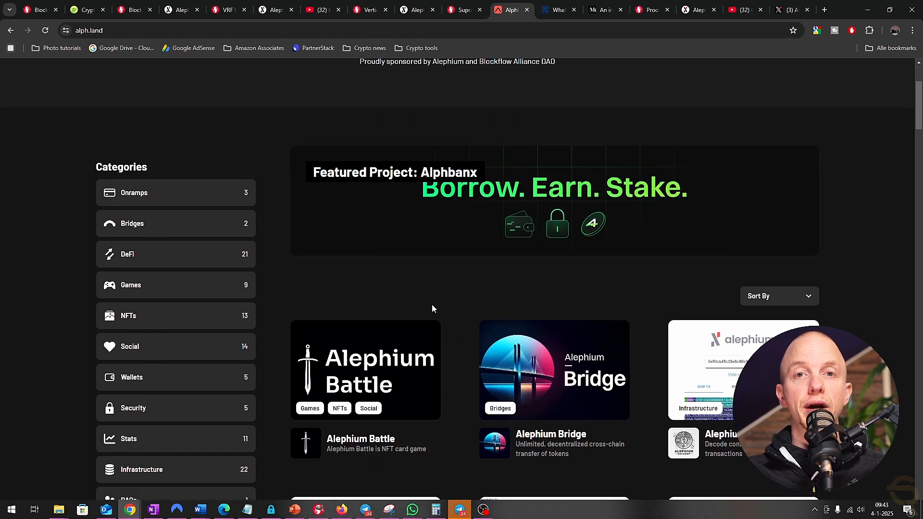
scroll("down", 3)
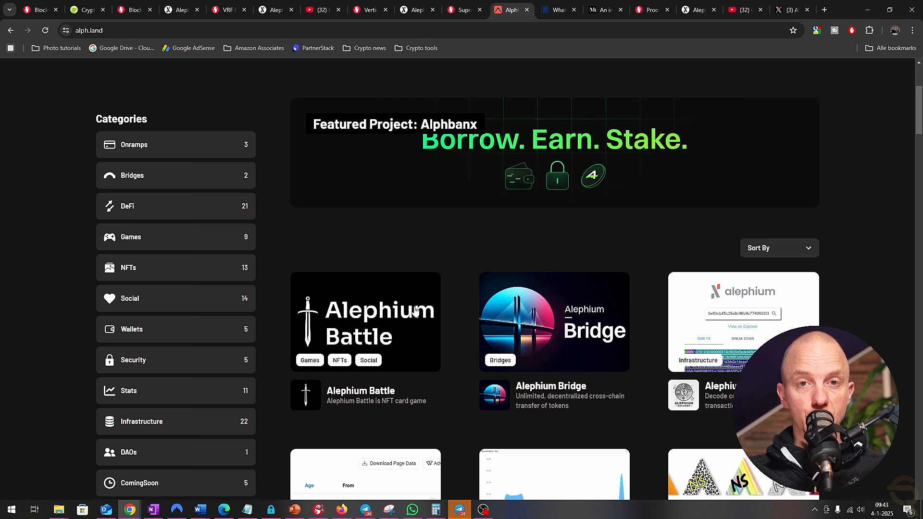
left_click(558, 11)
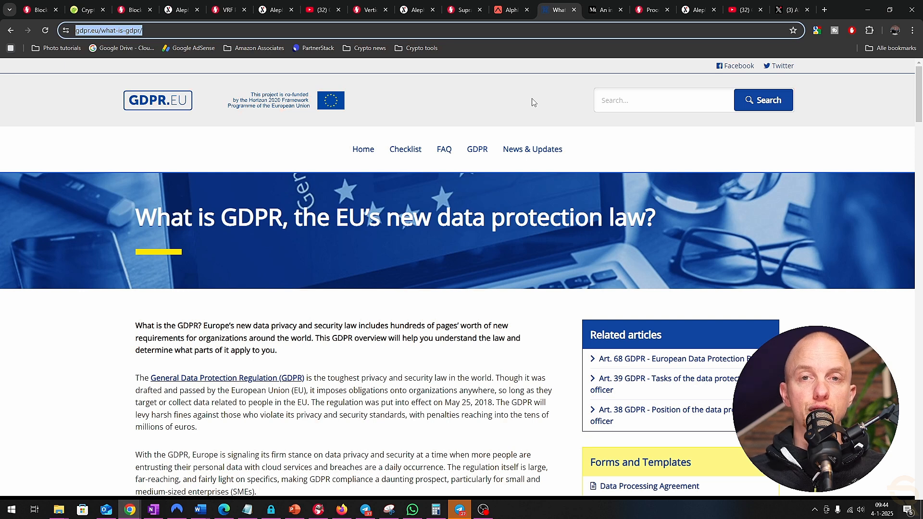
mouse_move(311, 443)
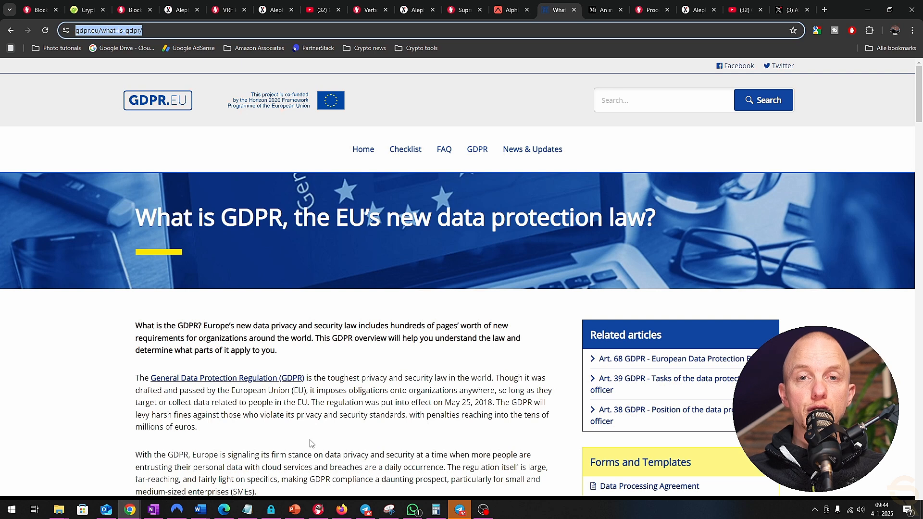
Step: Show the GDPR.eu 'What is GDPR' data protection explainer
left_click(600, 10)
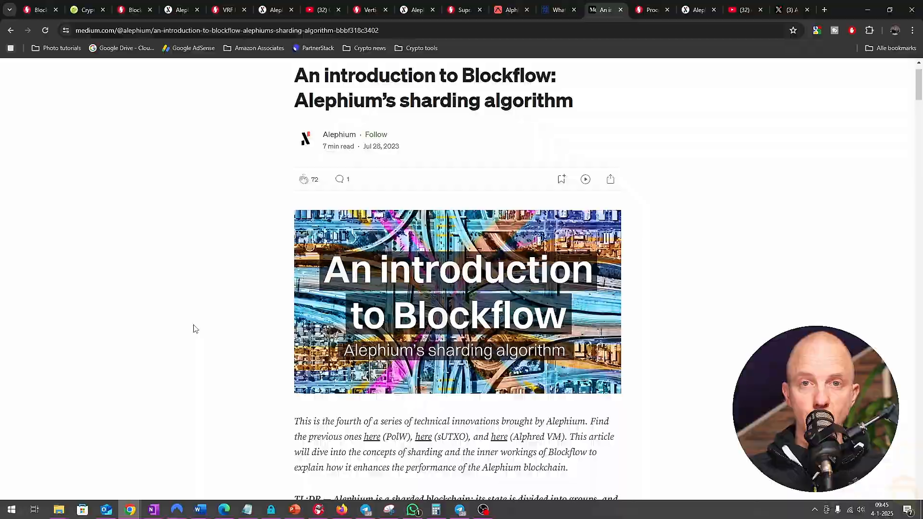
Step: Show the Medium article 'An introduction to Blockflow', Alephium's sharding algorithm
left_click(653, 10)
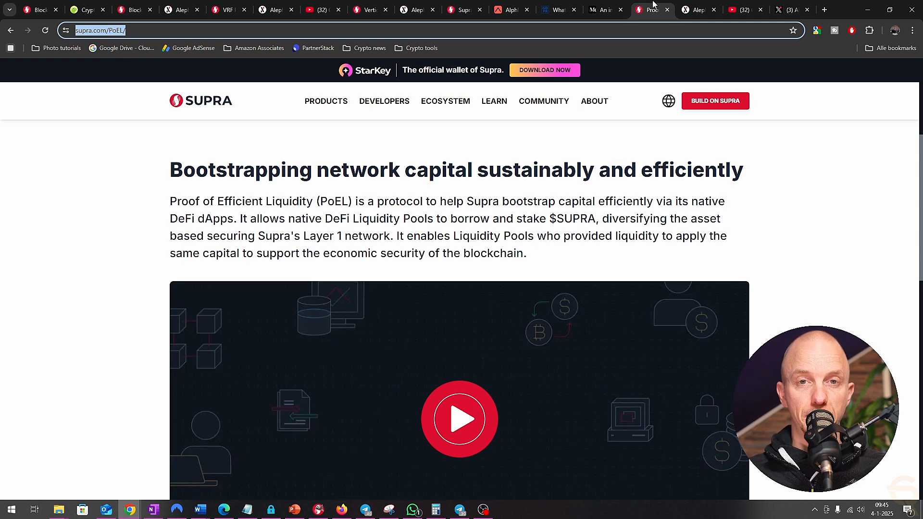
Step: Show Supra's Proof of Efficient Liquidity (PoEL) page on bootstrapping network capital
left_click(699, 10)
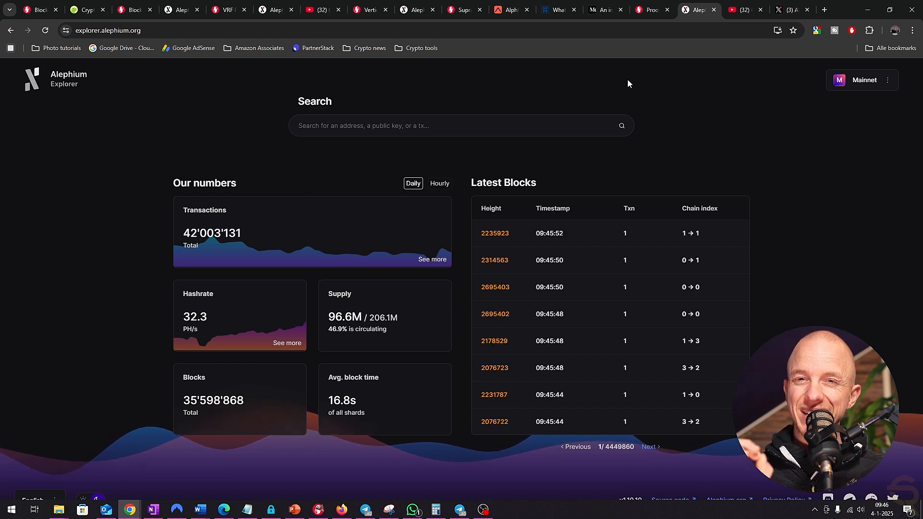
Step: Switch to the Crypto with Rico YouTube channel tab to view its latest videos
left_click(739, 10)
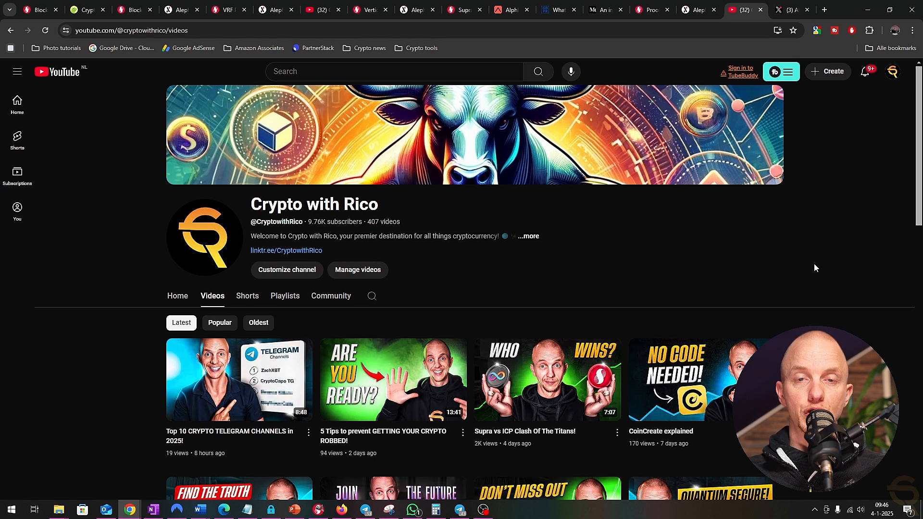
Step: View Alephium's X profile, then open the Crypto with Rico X profile
left_click(792, 10)
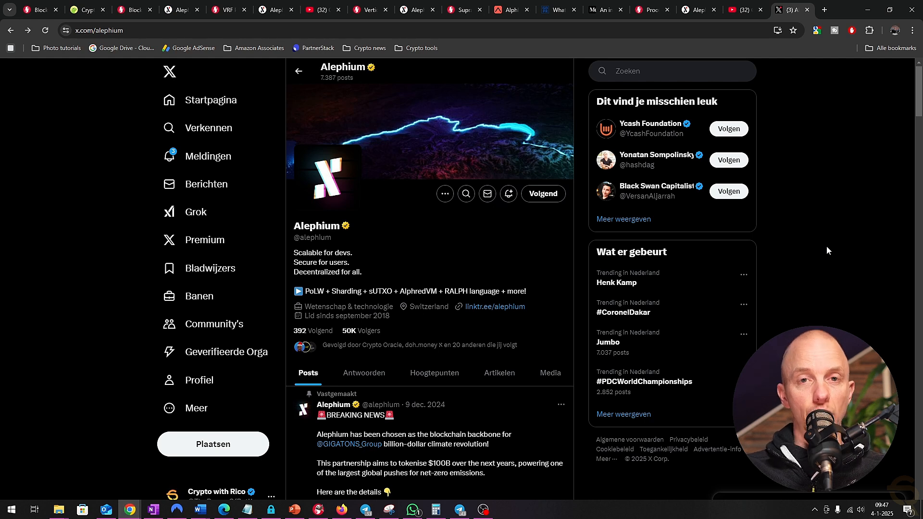
left_click(216, 491)
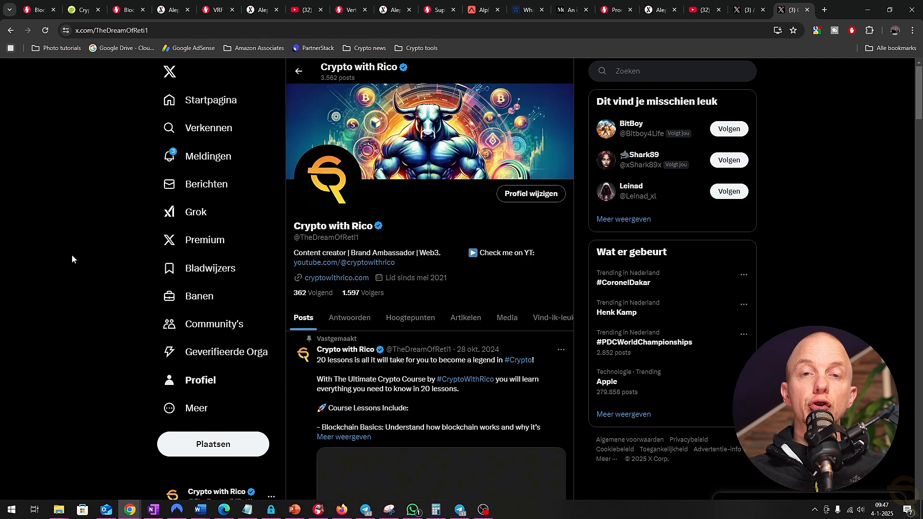